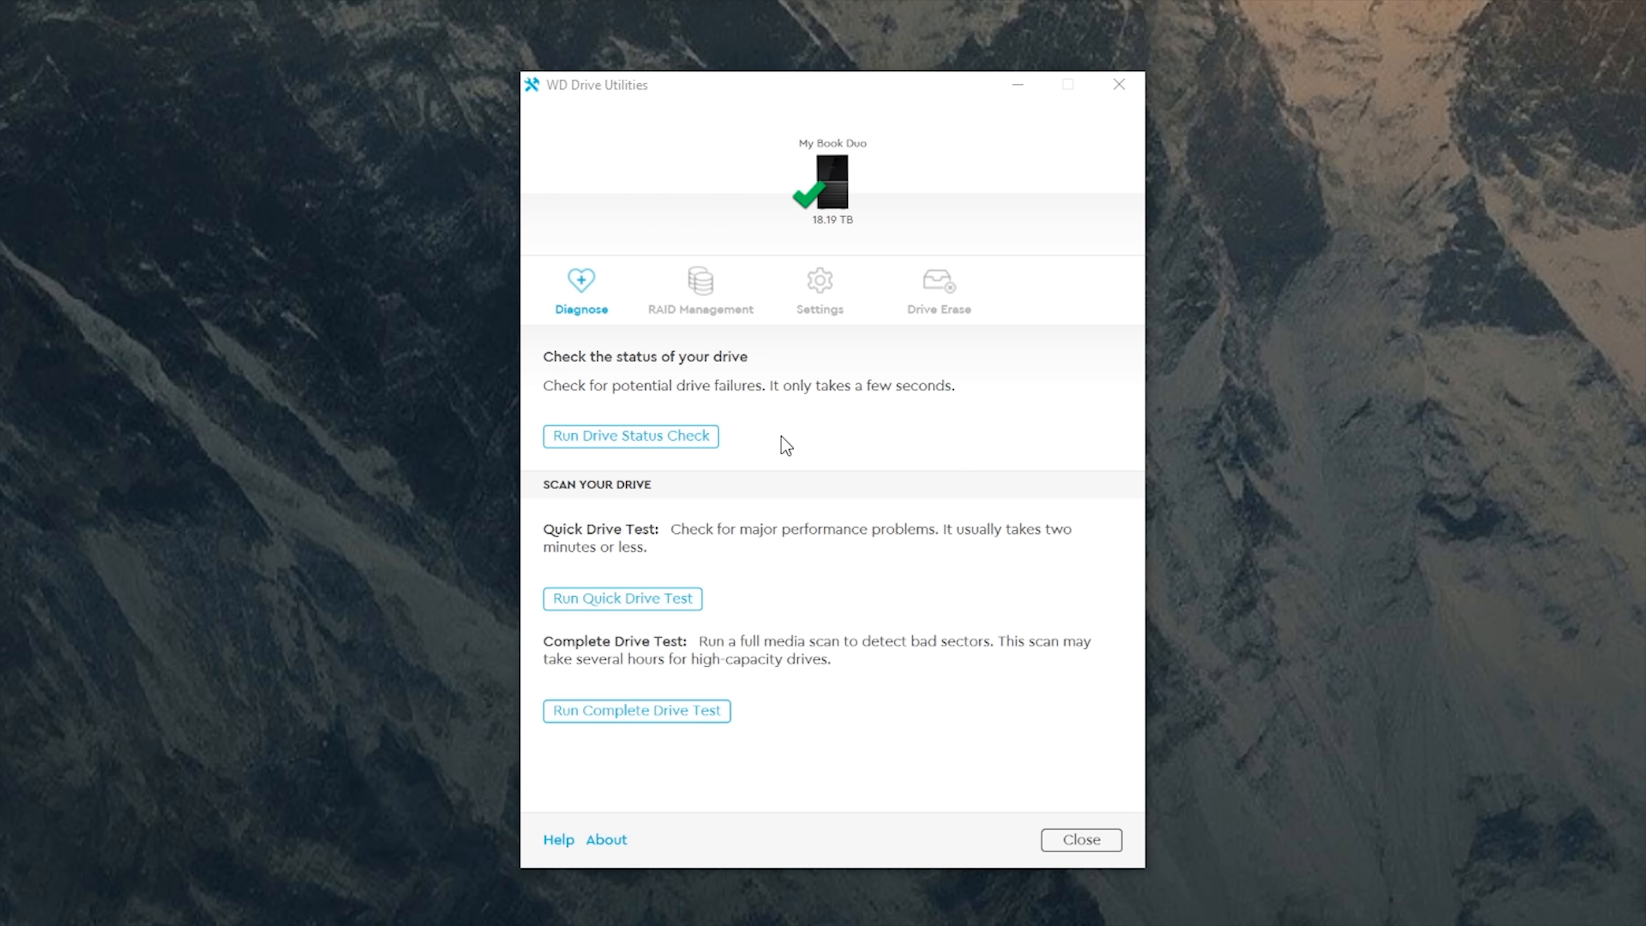
- Show the My Book Duo's RAID status: RAID 0 (Striped), Healthy, both drives online
click(699, 284)
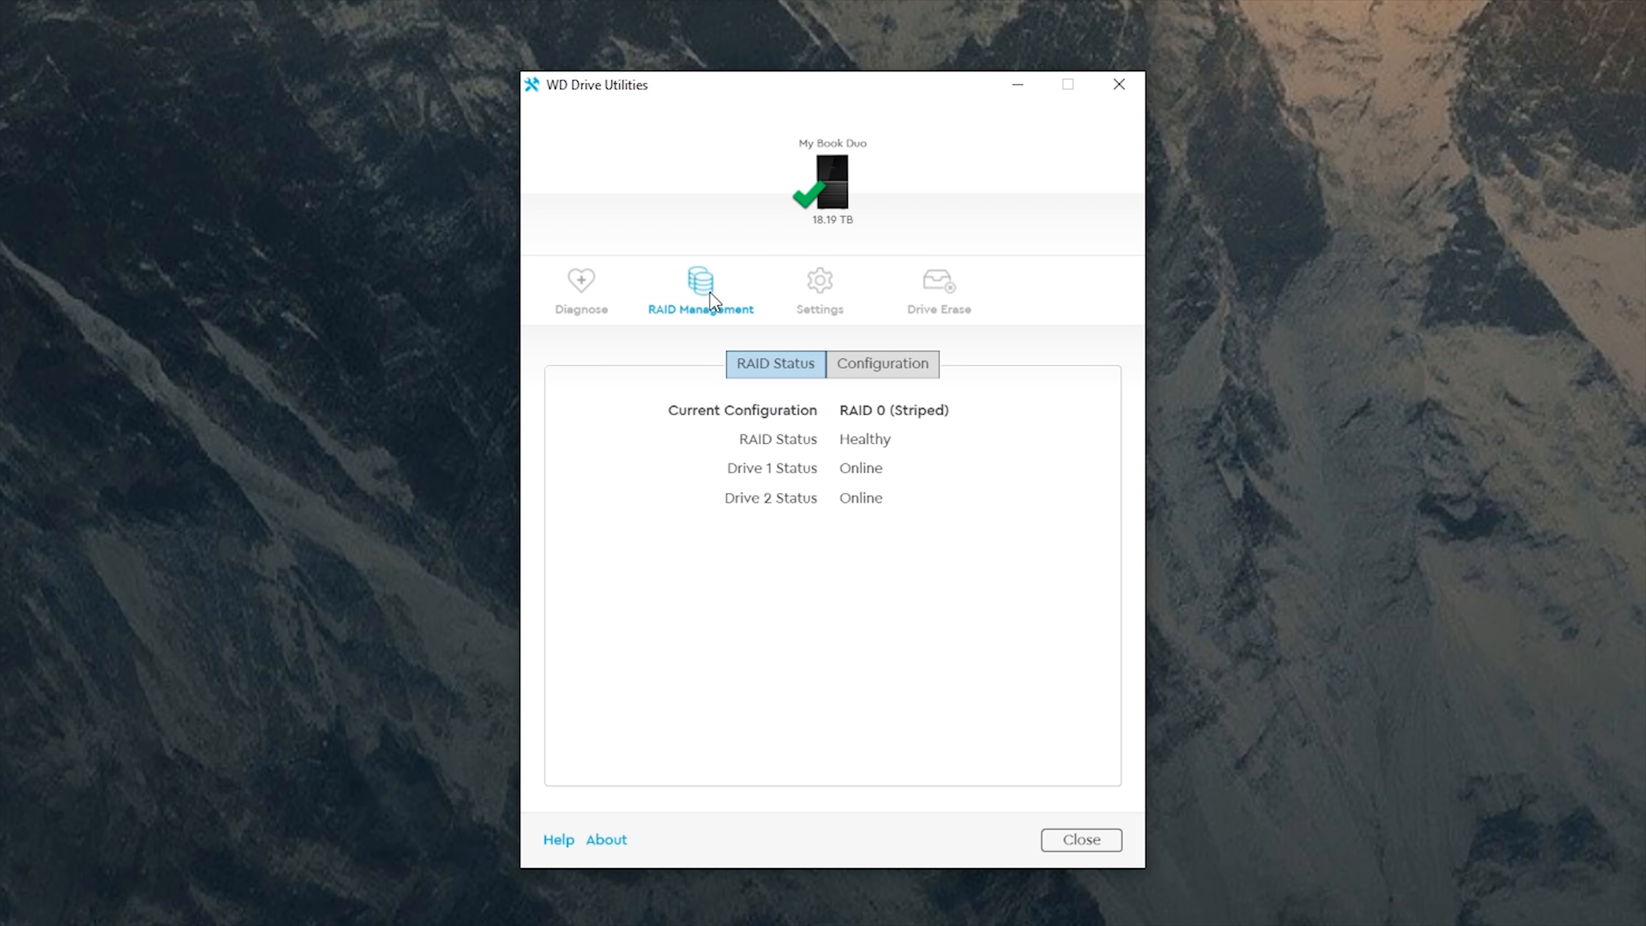
mouse_move(722, 398)
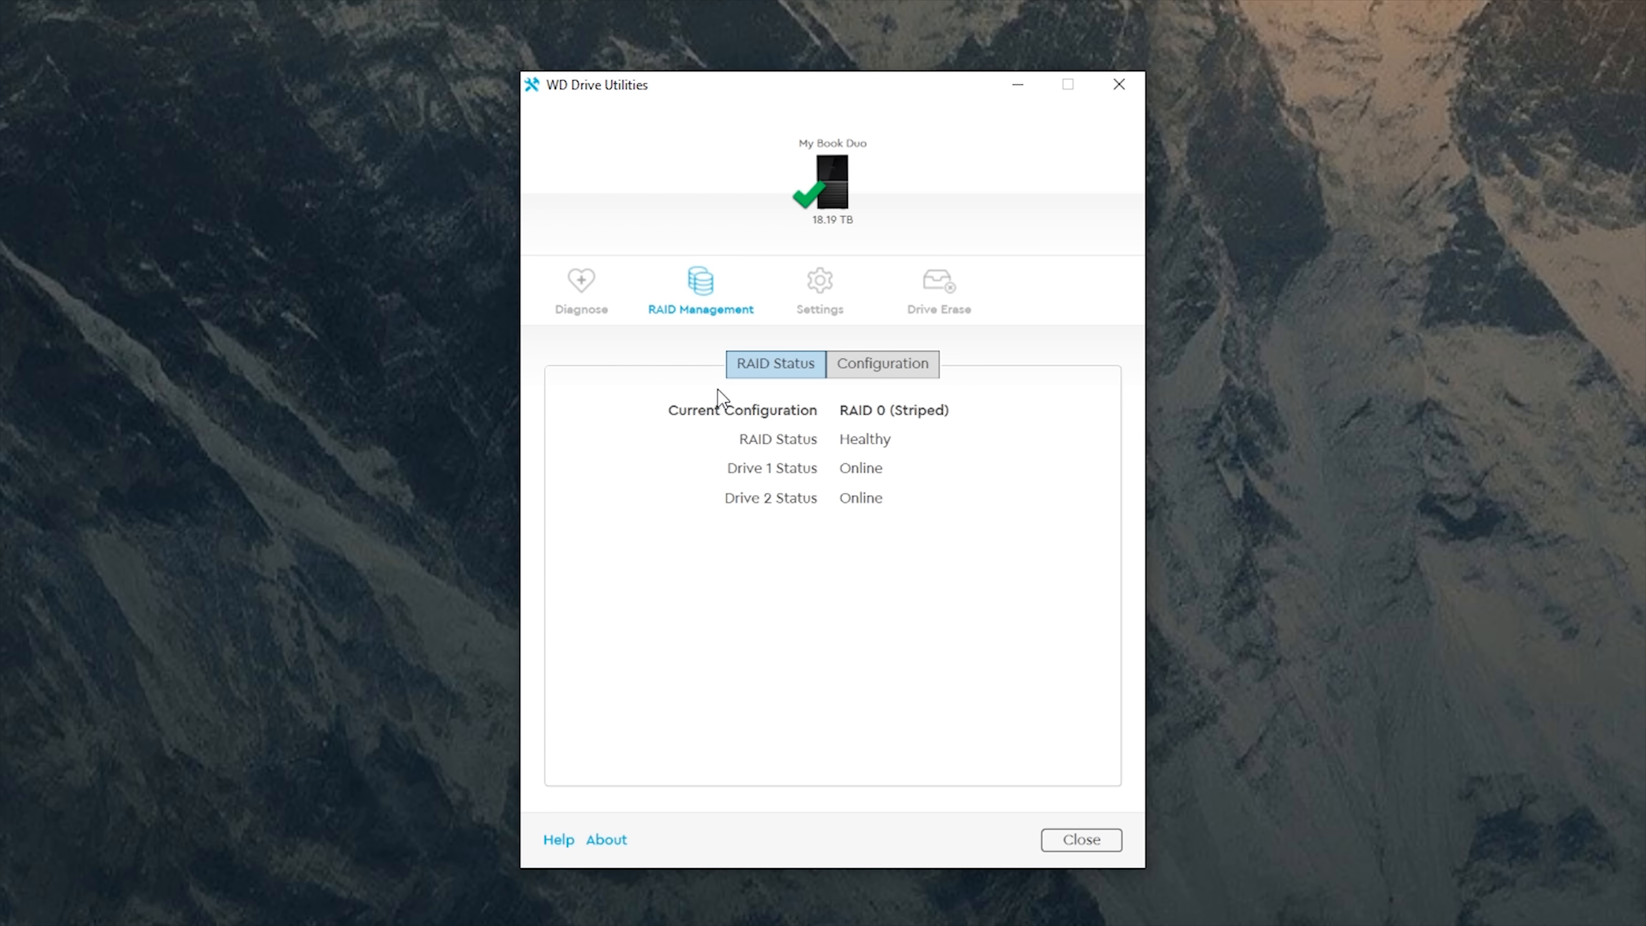
mouse_move(760, 495)
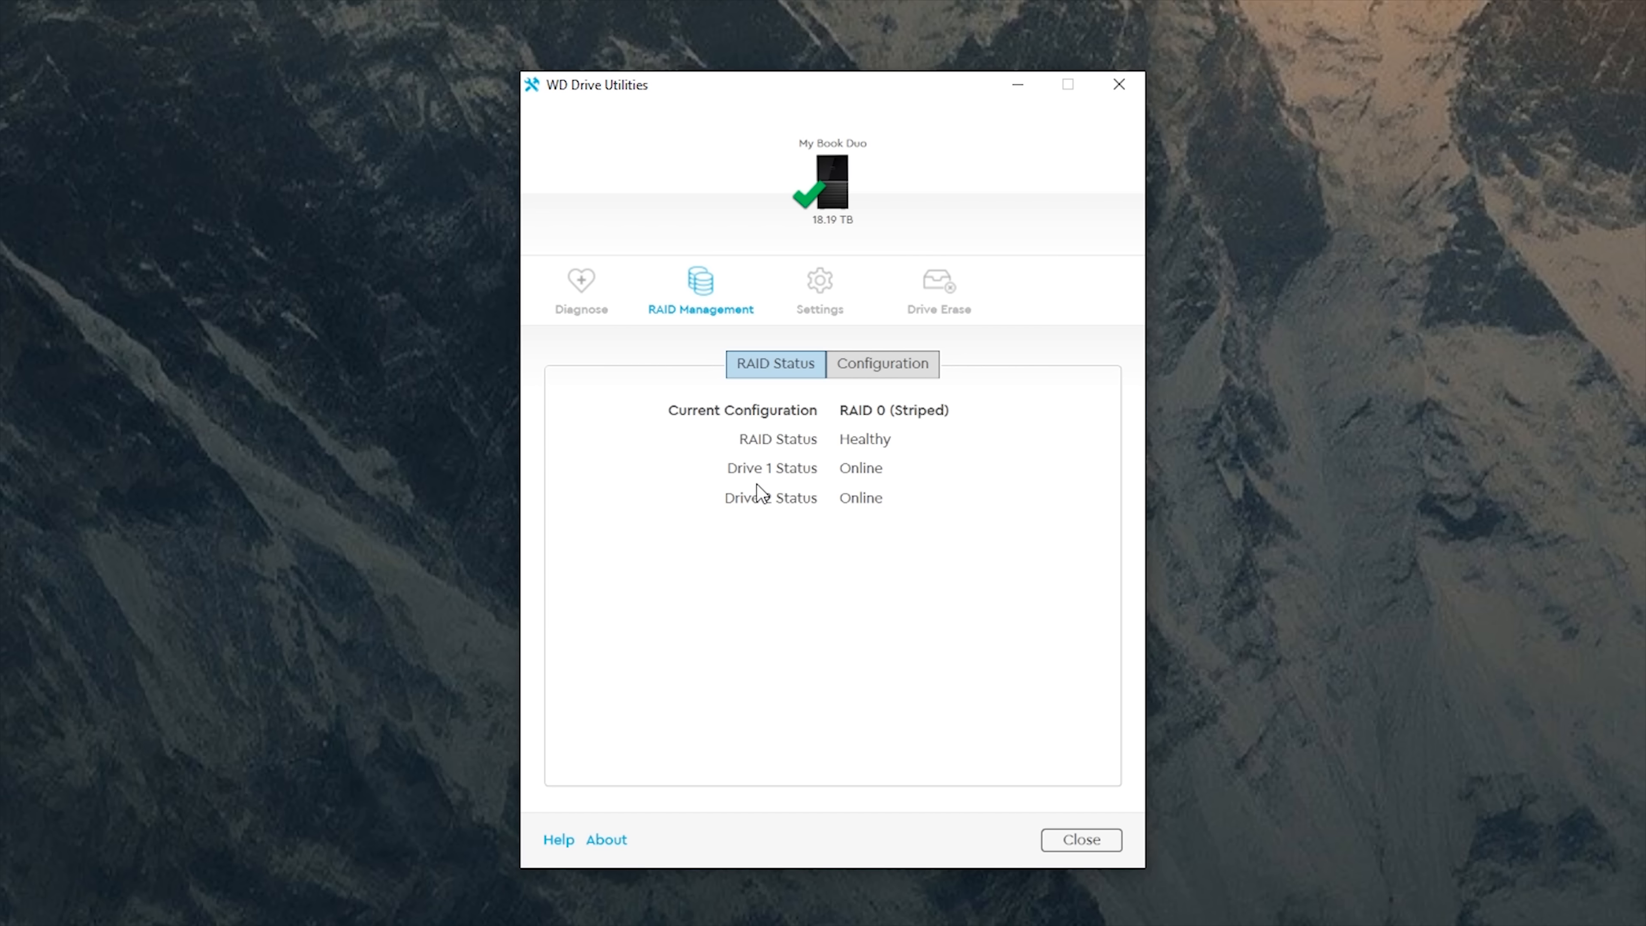
mouse_move(730, 509)
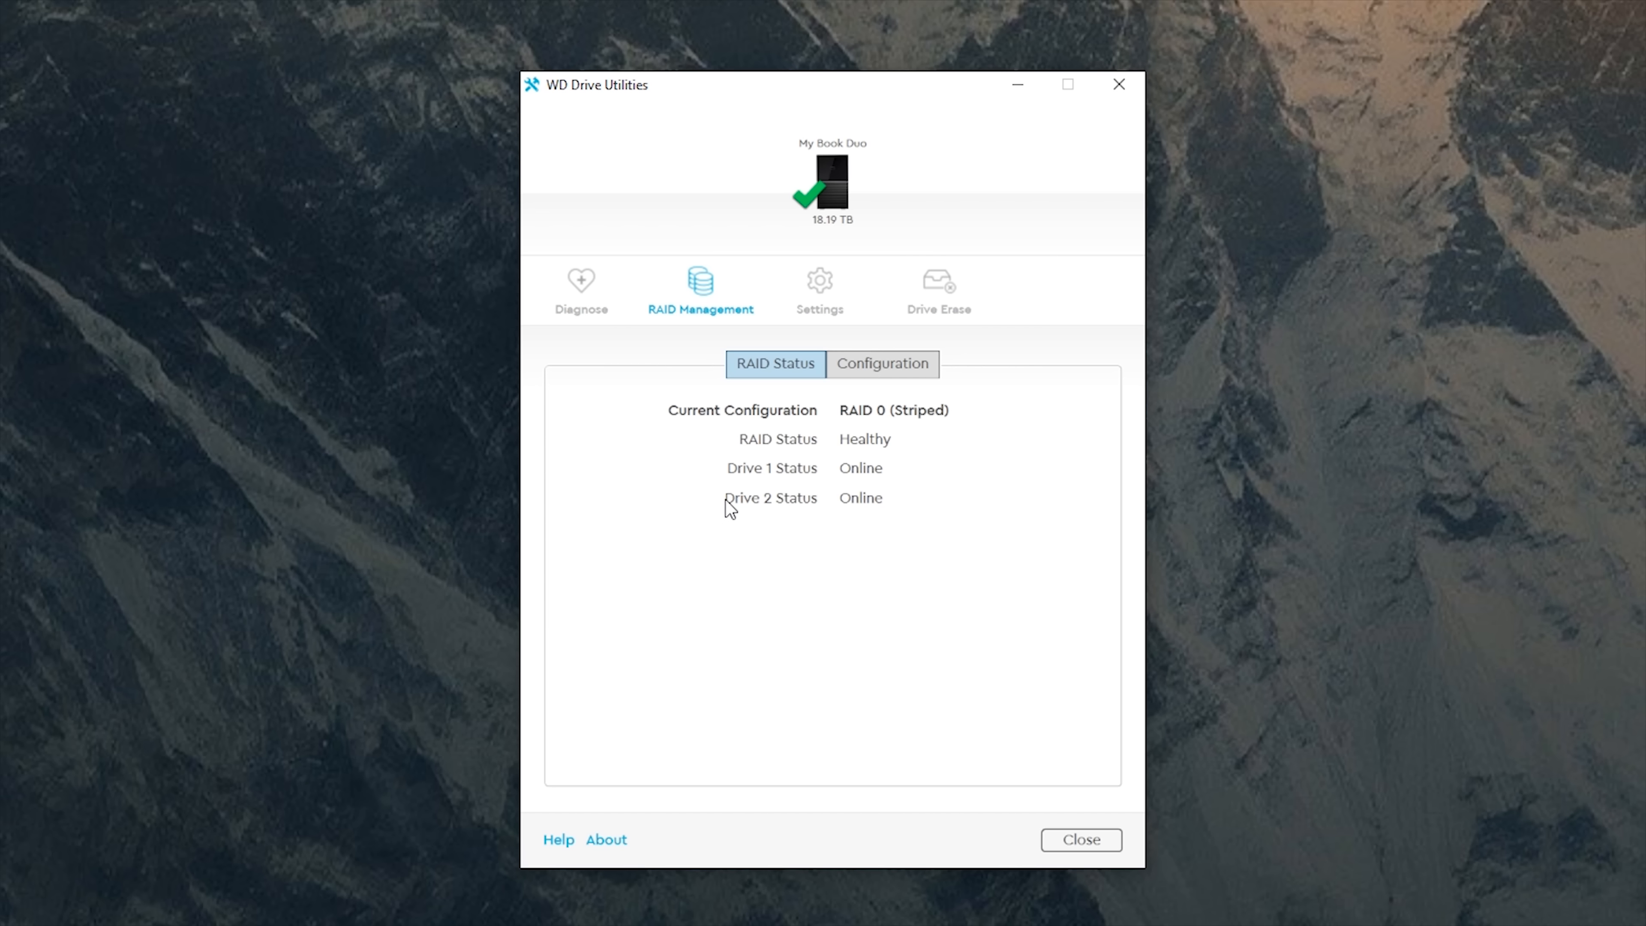
- View the reconfiguration choices: Stripe (RAID 0), Mirror (RAID 1) or individual drives
click(882, 363)
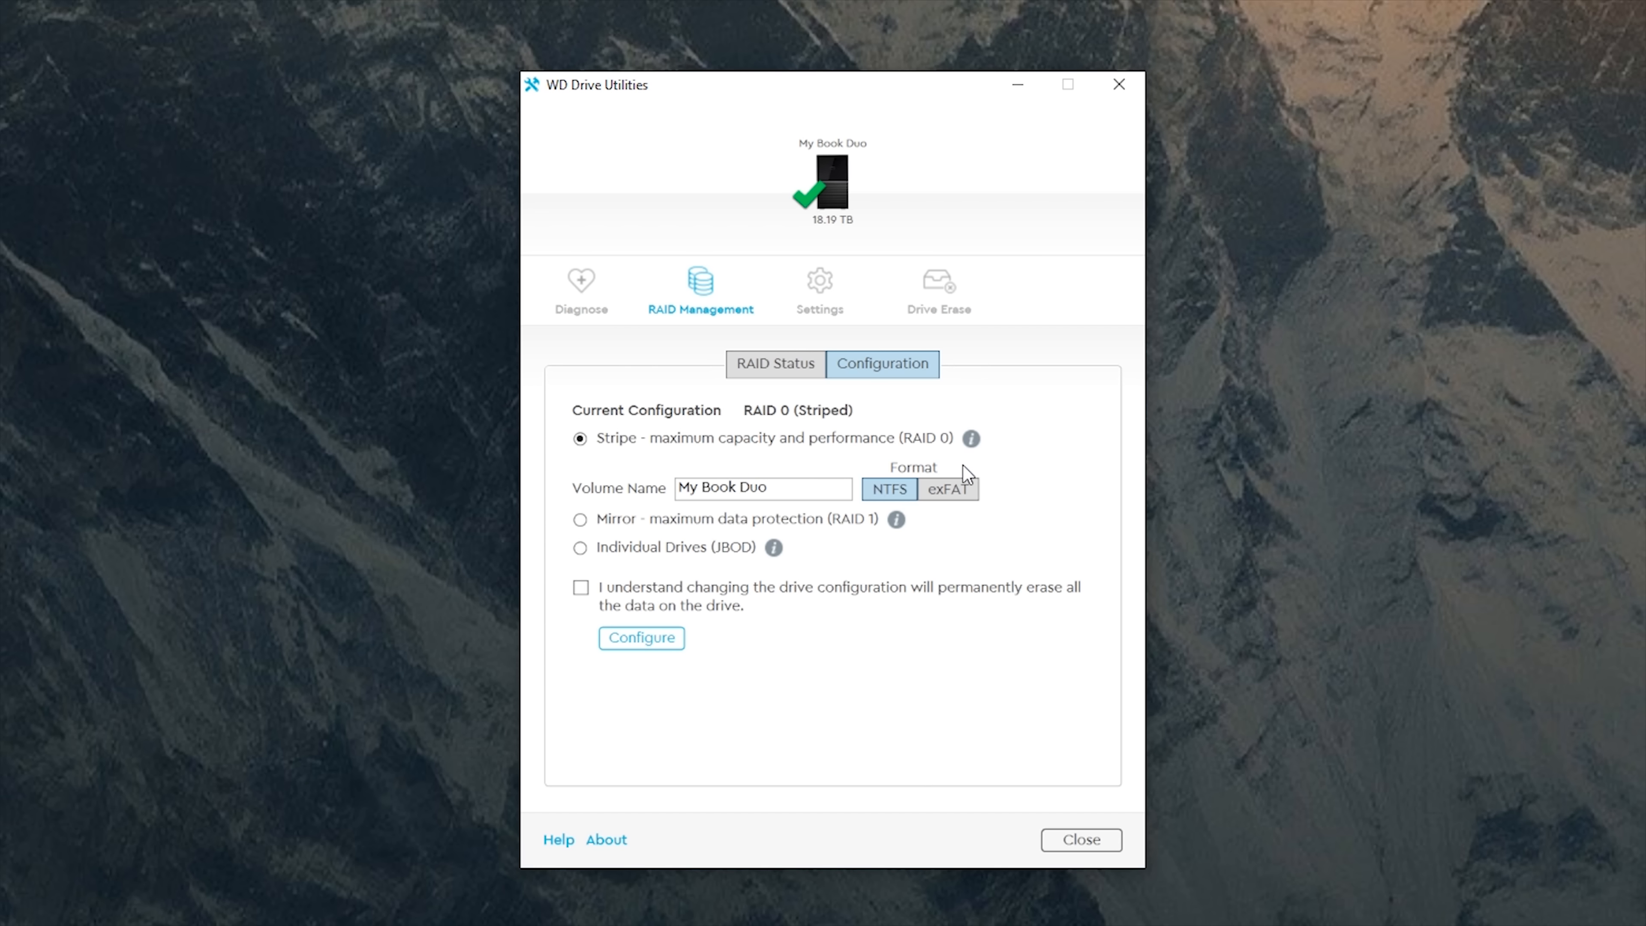
mouse_move(837, 582)
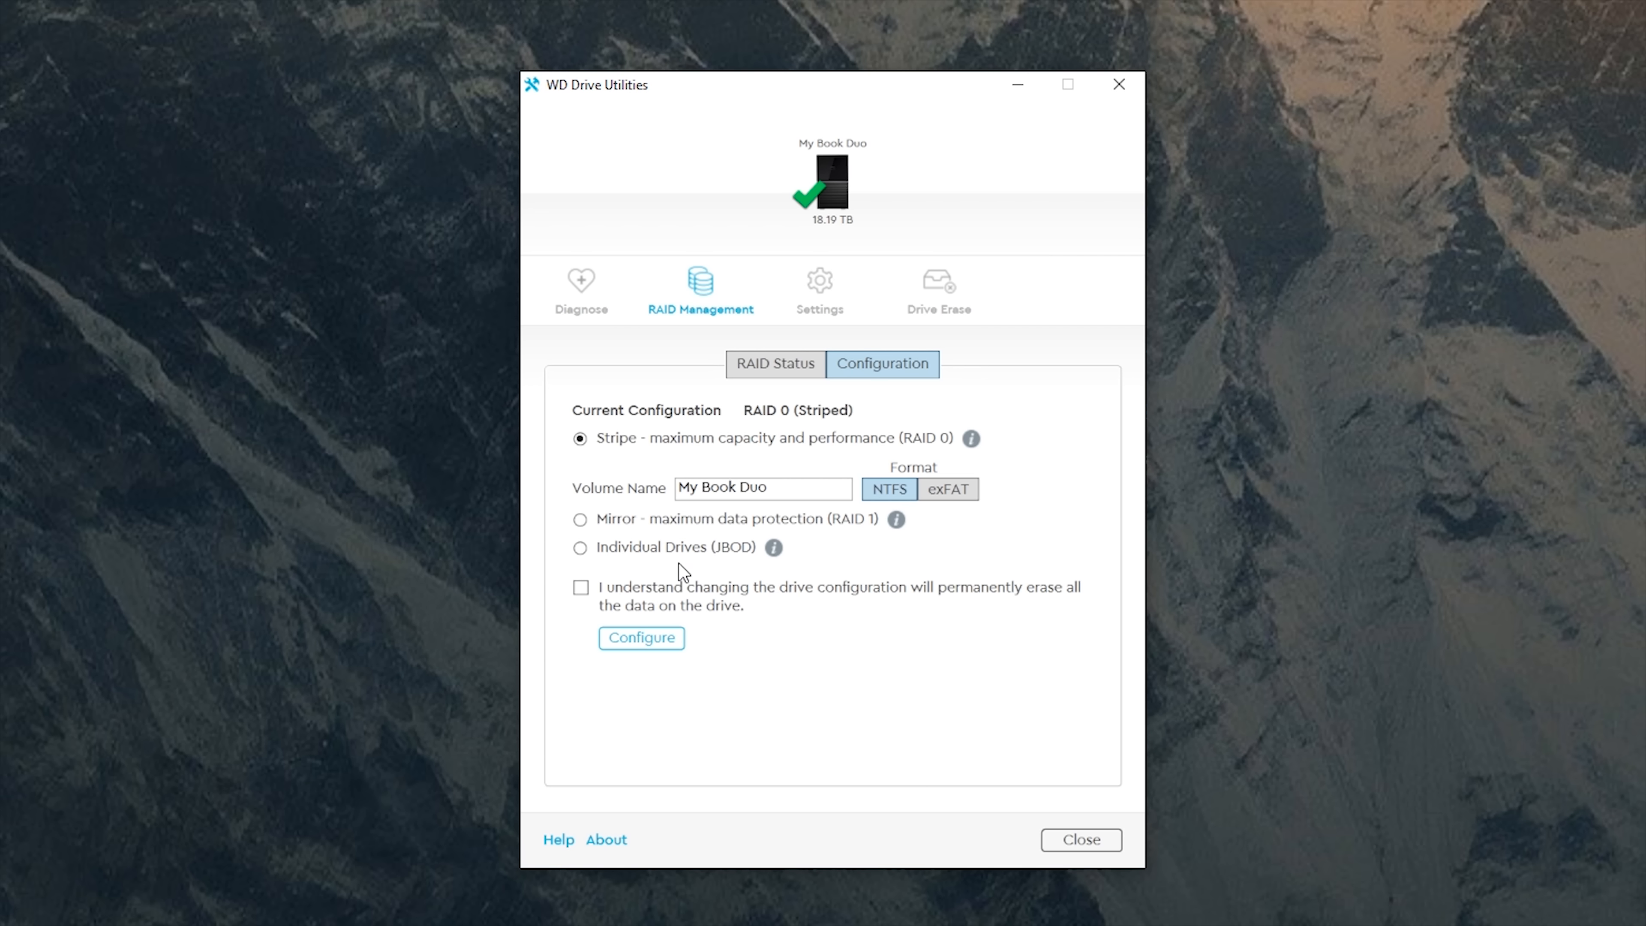
mouse_move(733, 574)
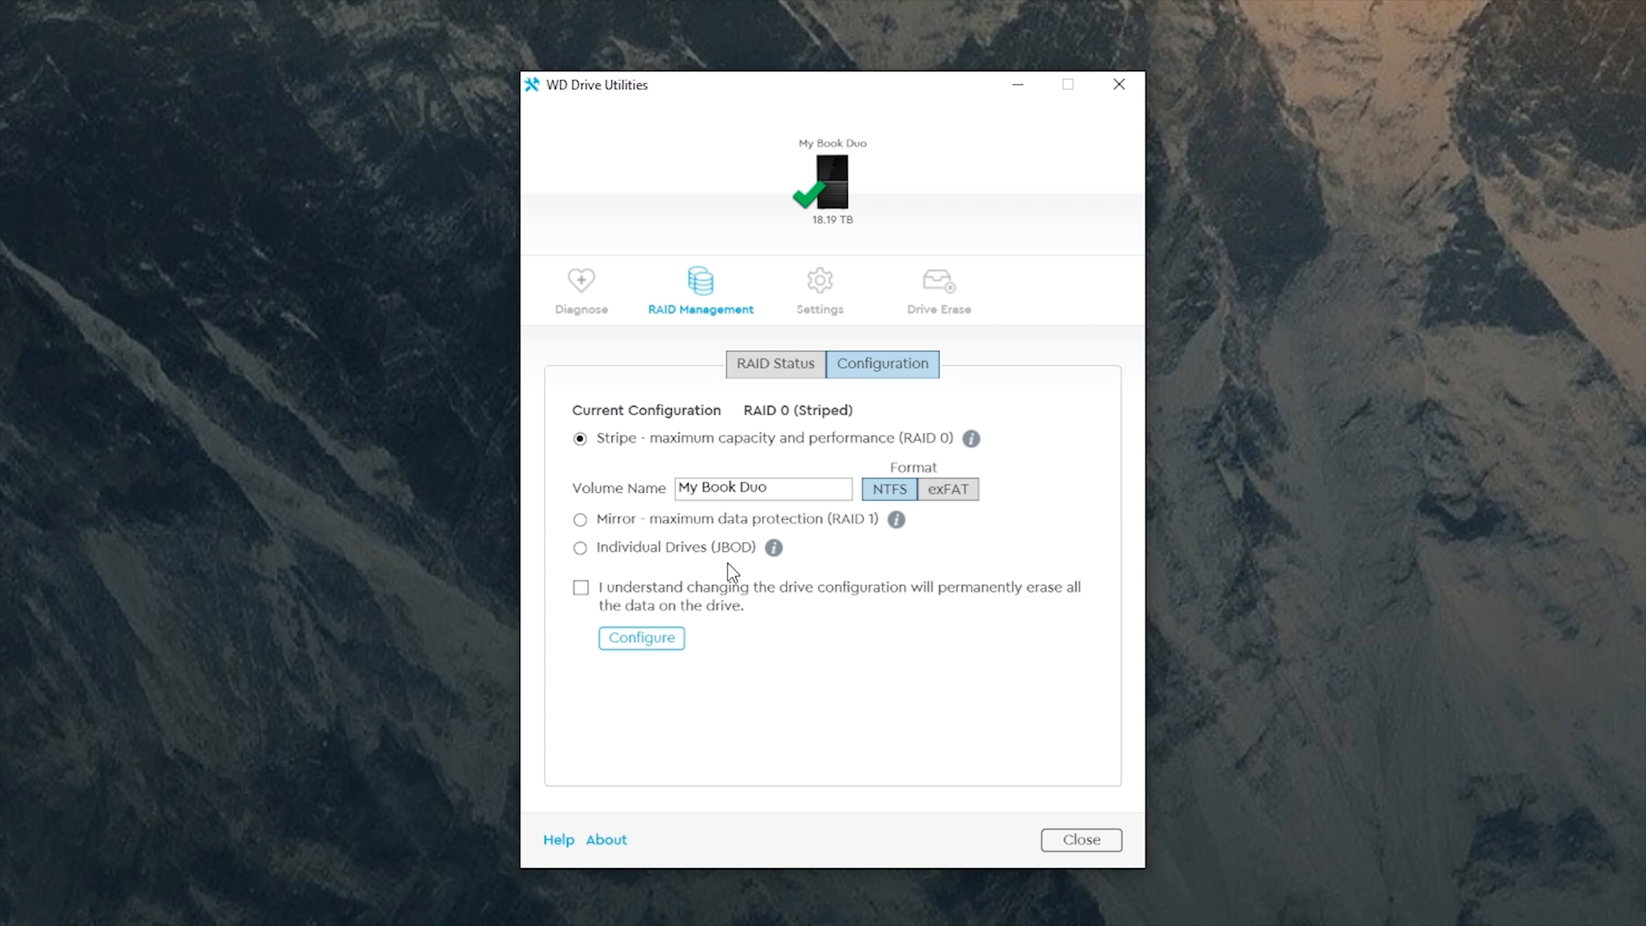
mouse_move(486, 599)
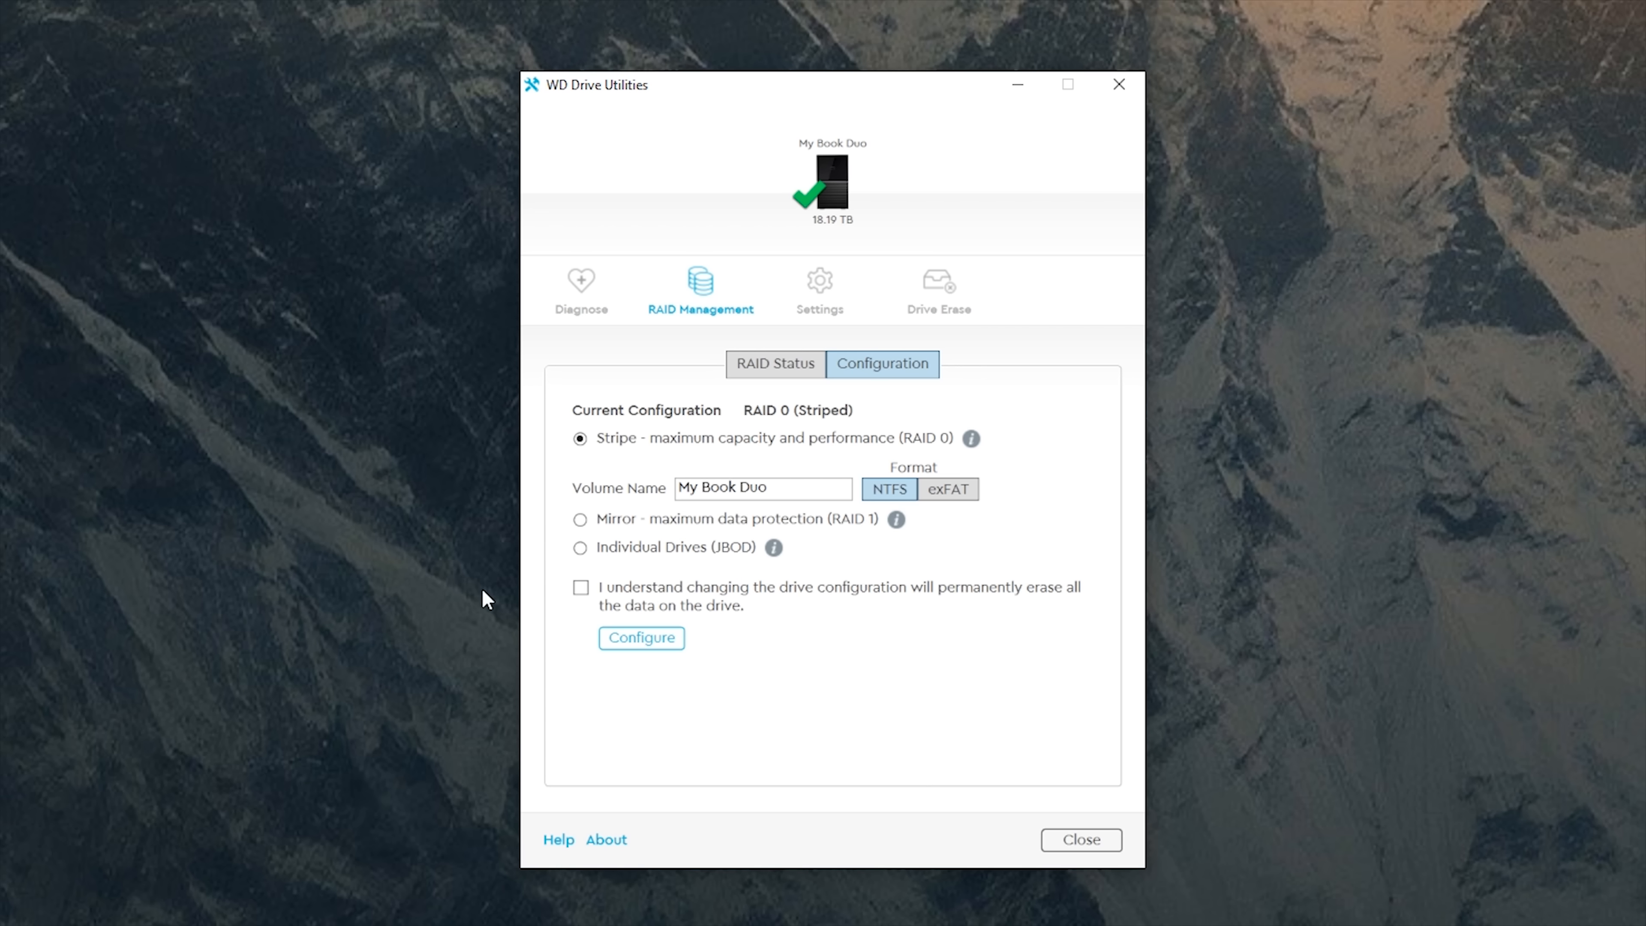
mouse_move(878, 341)
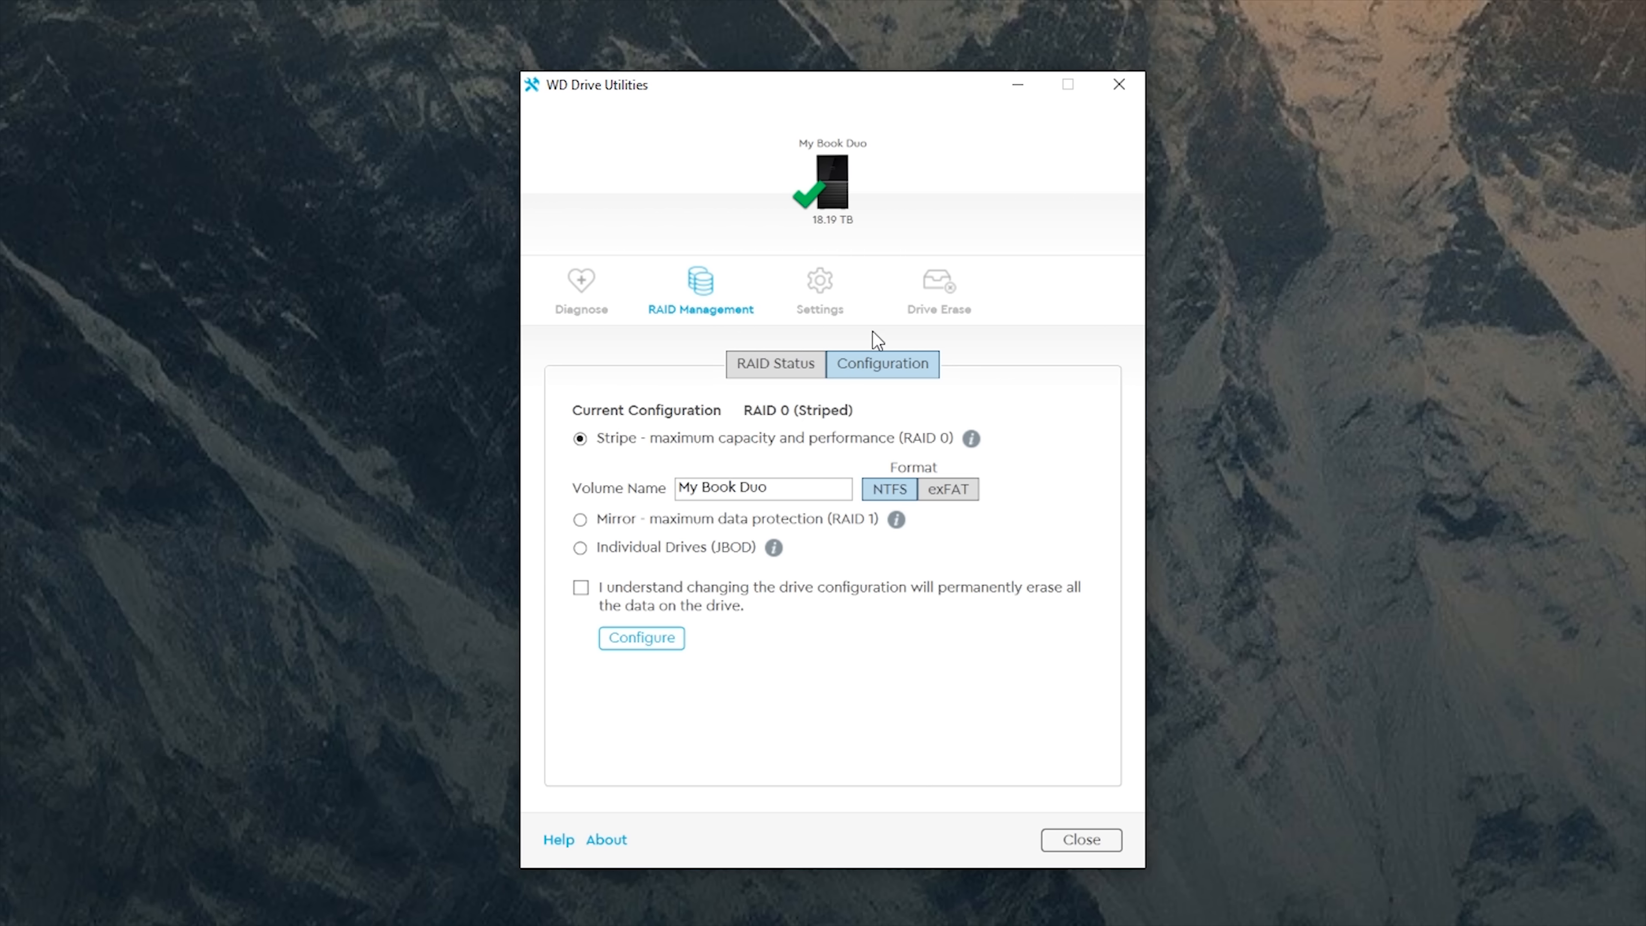
mouse_move(819, 292)
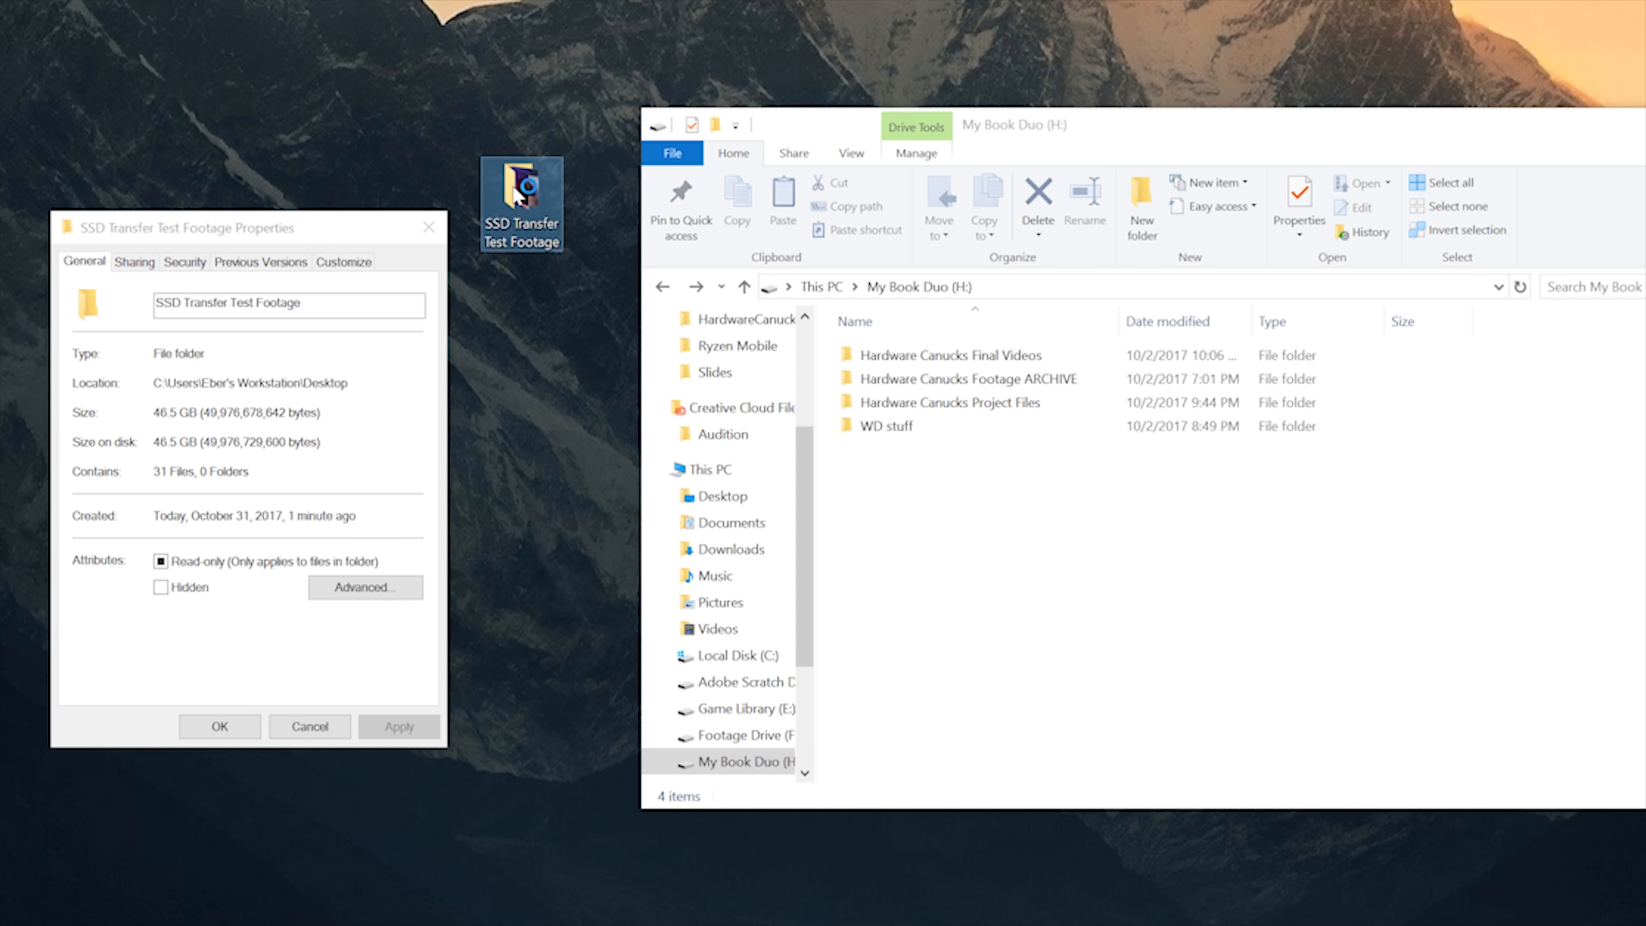
- Drag the 46.5 GB SSD Transfer Test Footage folder from the desktop onto My Book Duo (H:)
drag(520, 200, 579, 263)
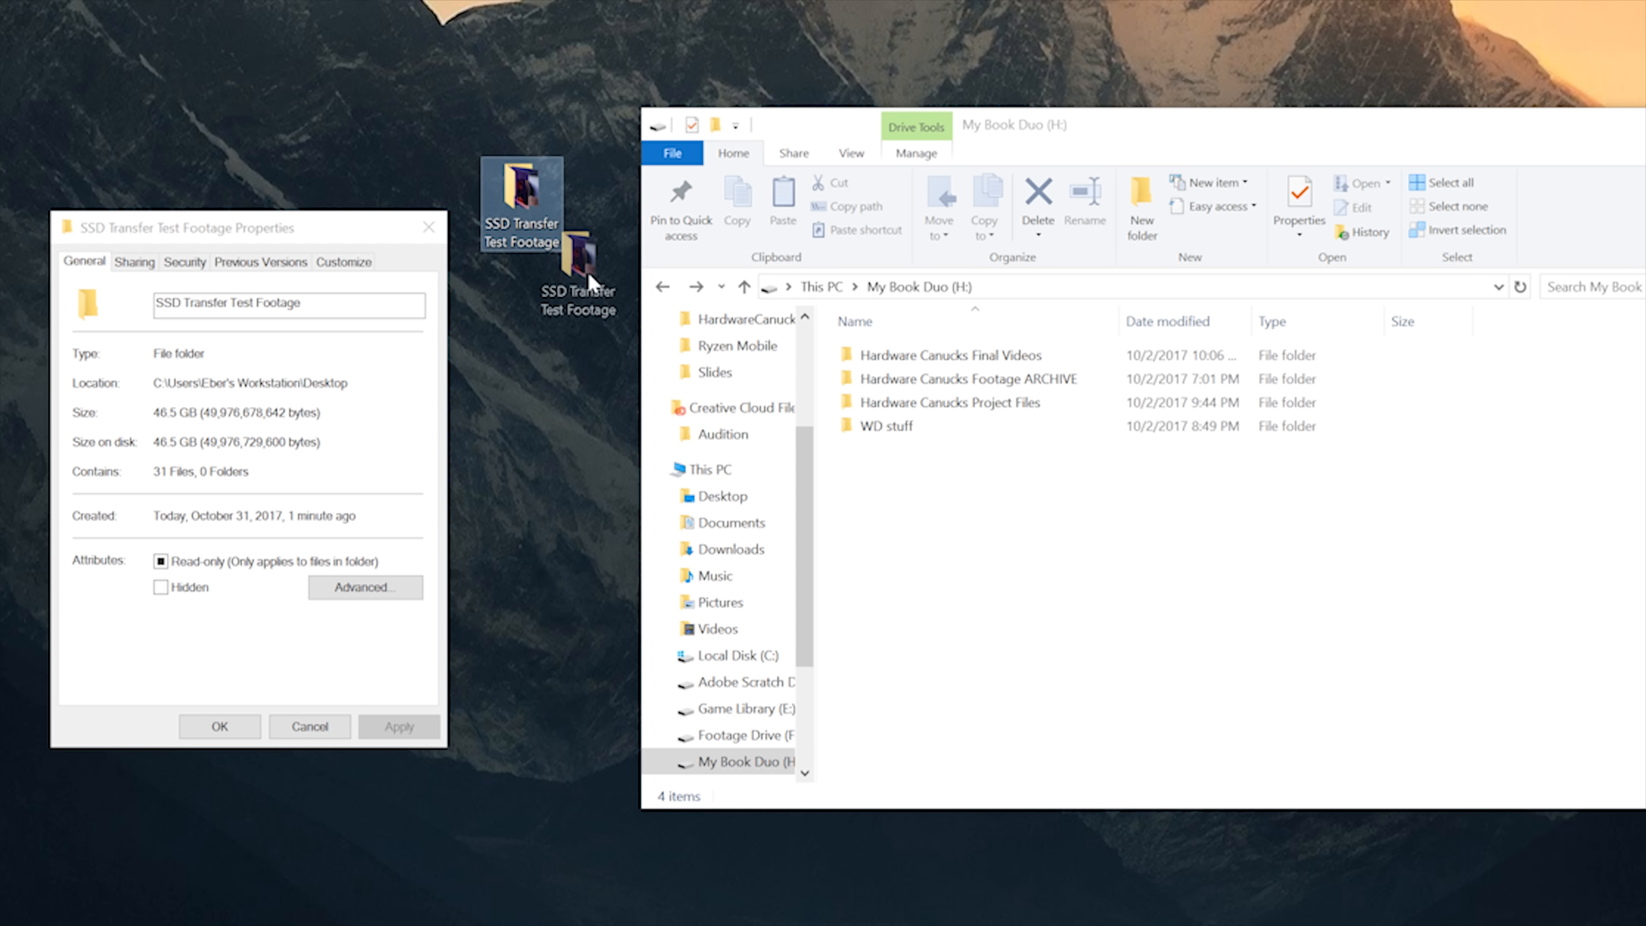
drag(577, 262, 1002, 572)
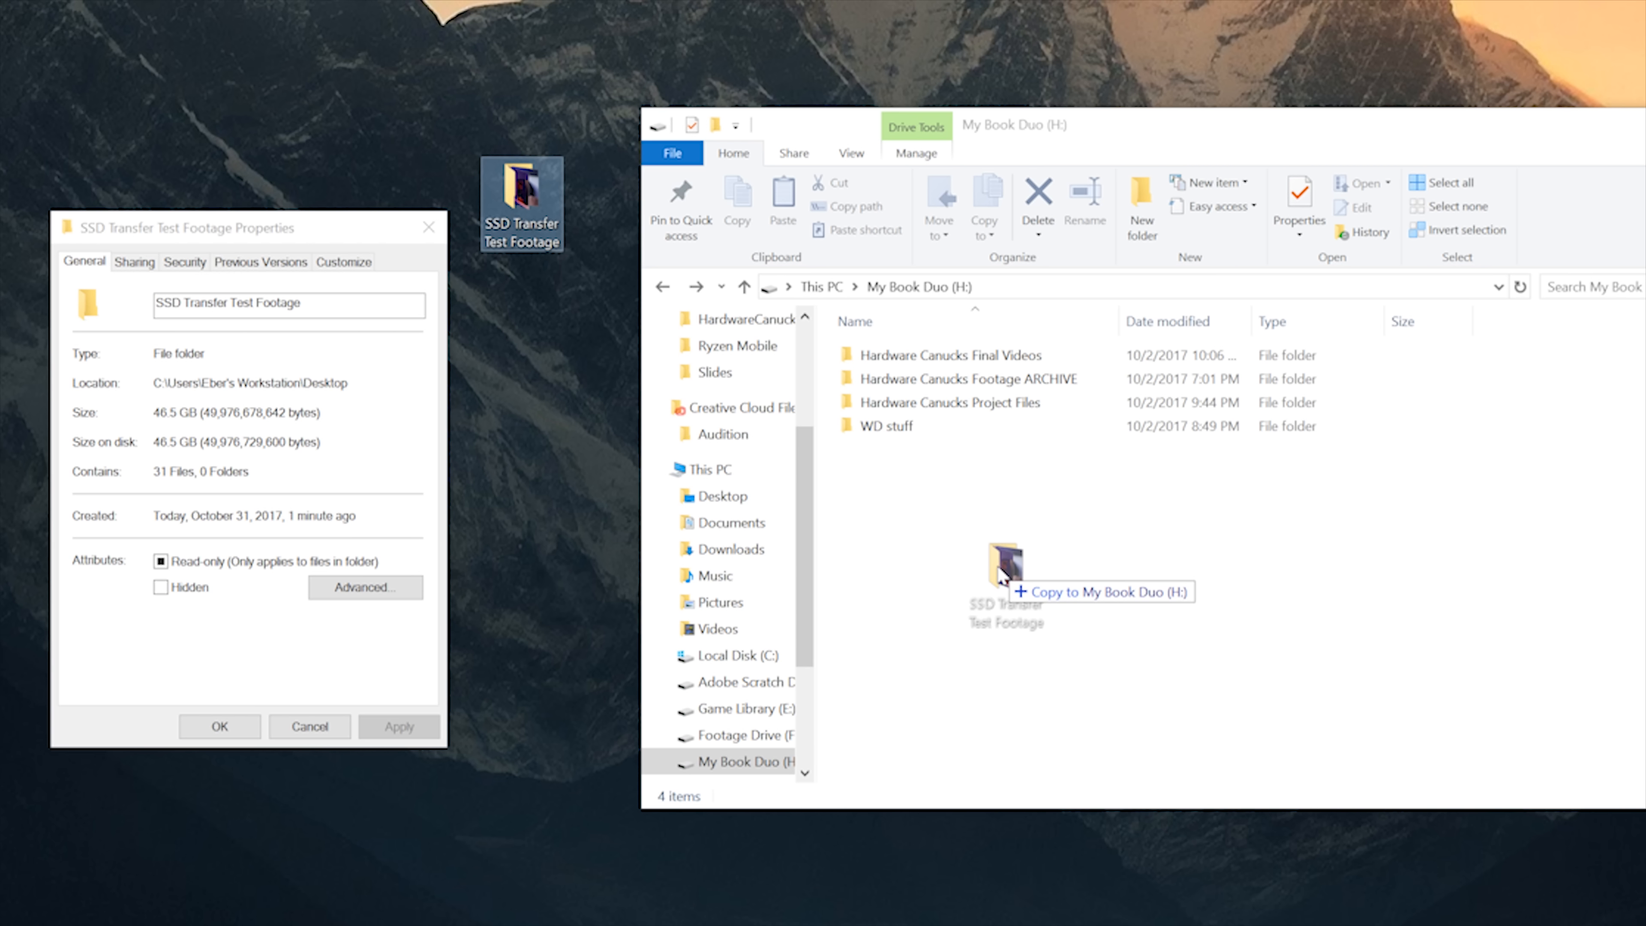